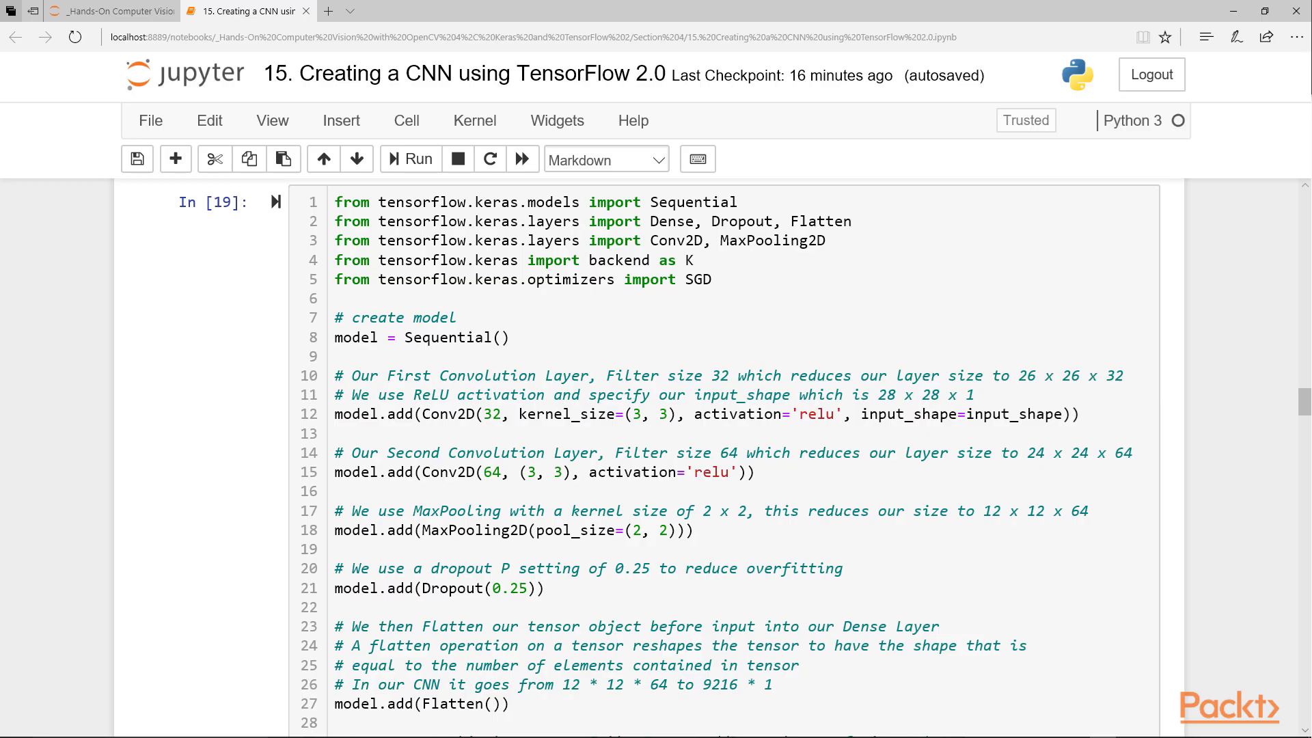
Advance from the hardware requirements slide to the Pre-requisites (Continued) knowledge slide.
scroll(down, 3)
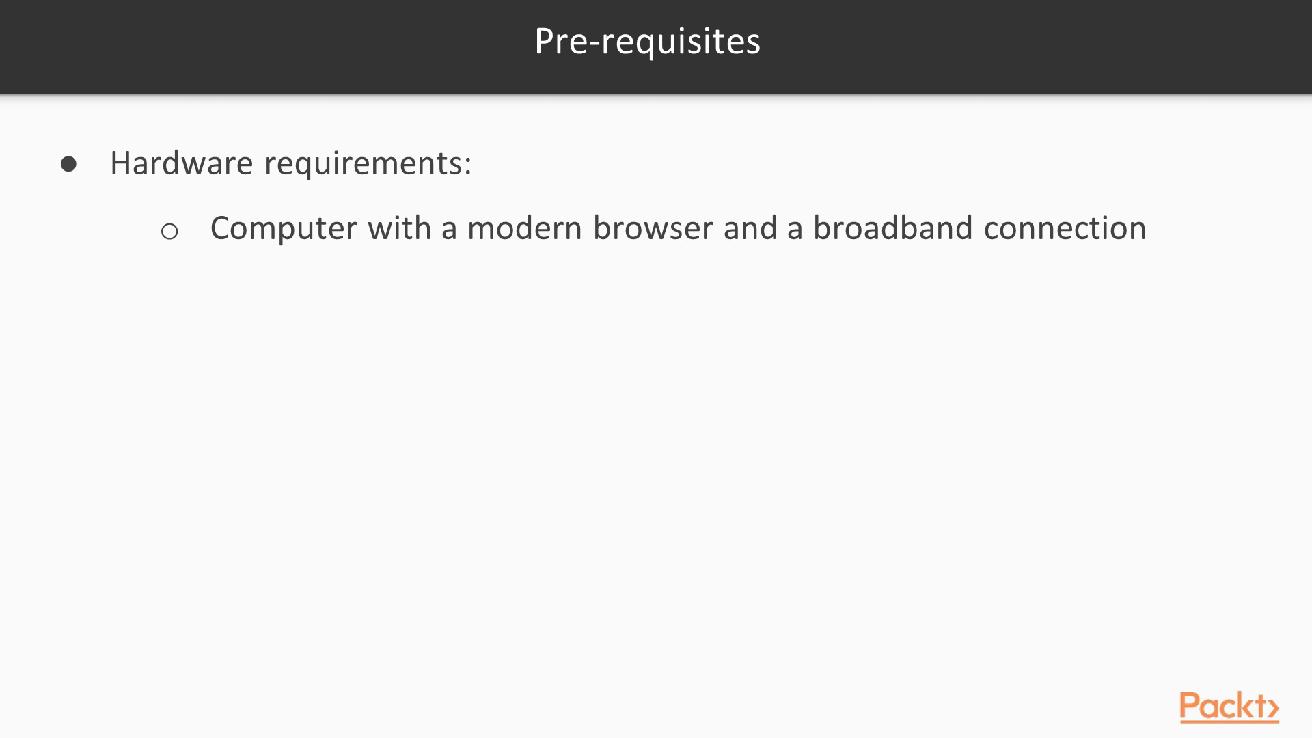
key(Right)
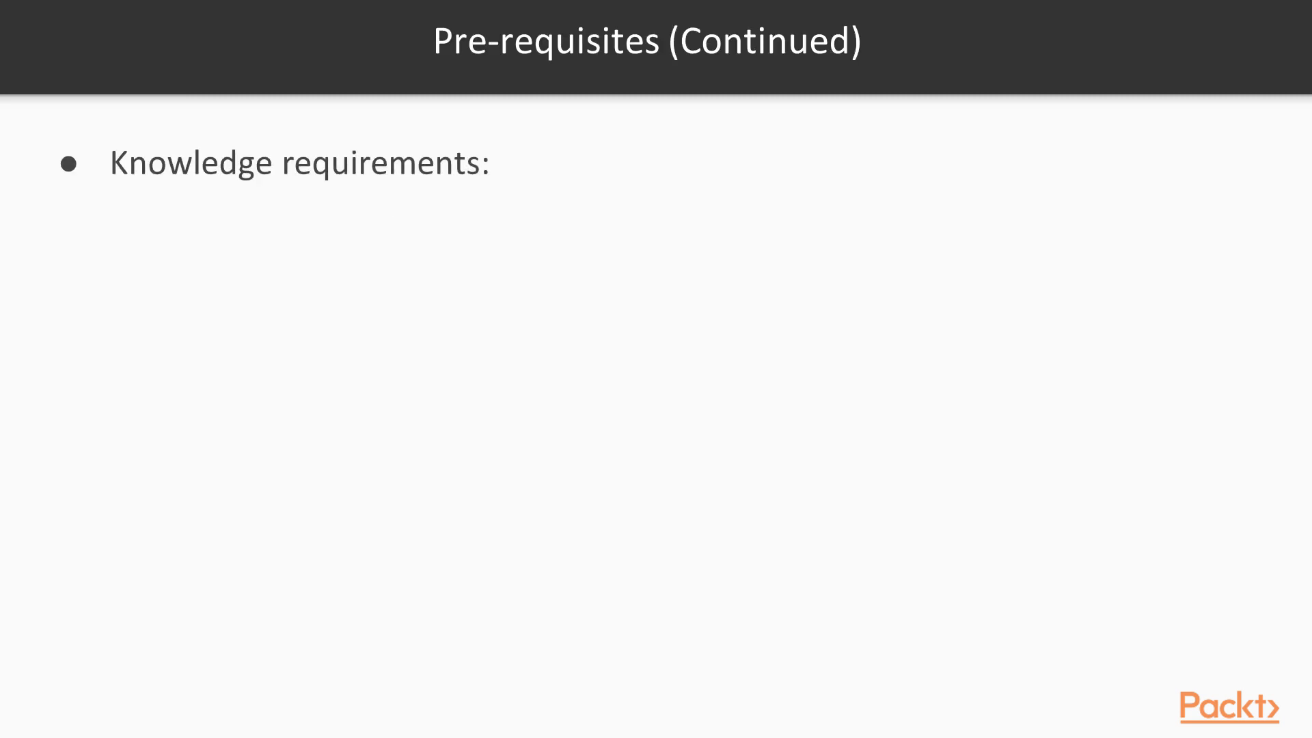